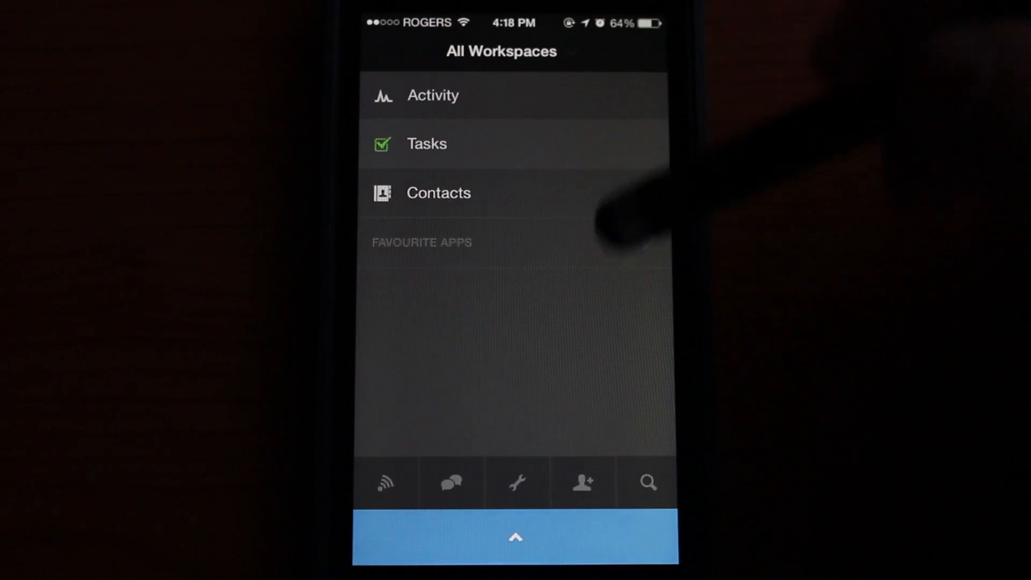
- Enter Tasks from the All Workspaces menu, back out, then enter Tasks again
click(426, 143)
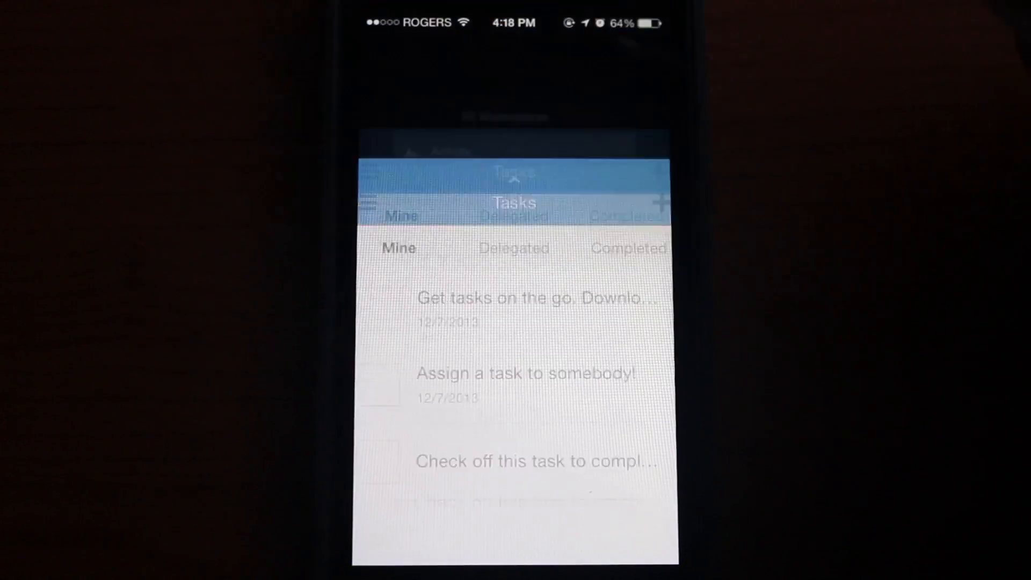
click(368, 204)
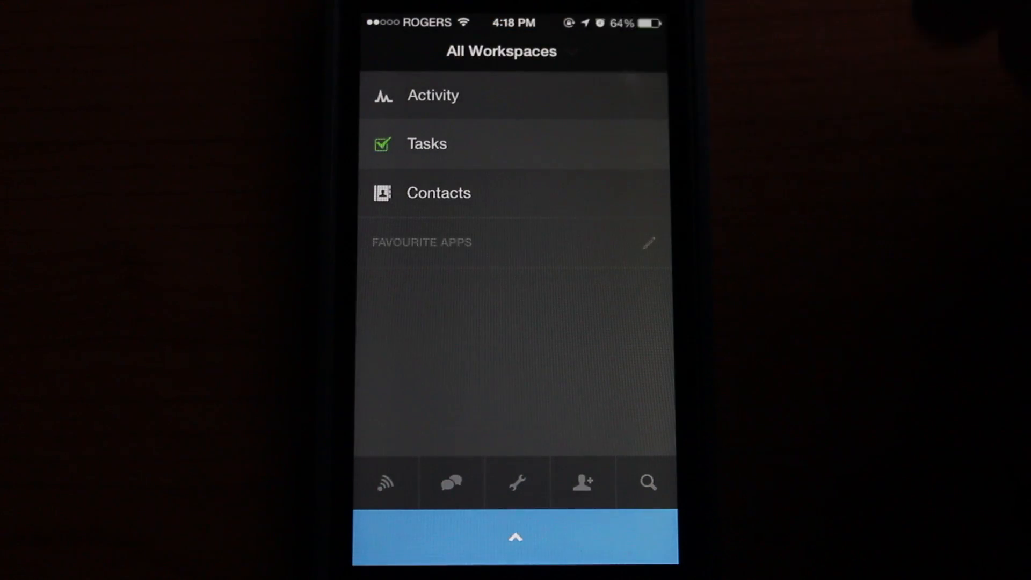
click(427, 143)
text(Task)
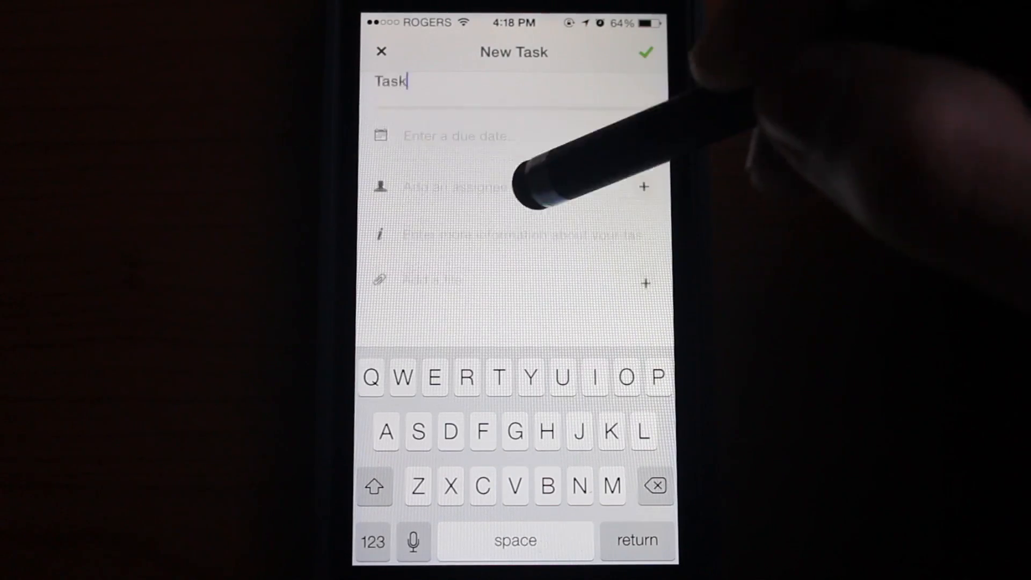
- Toggle Include Time of Day on and off, then confirm January 6, 2013 as the due date
click(461, 136)
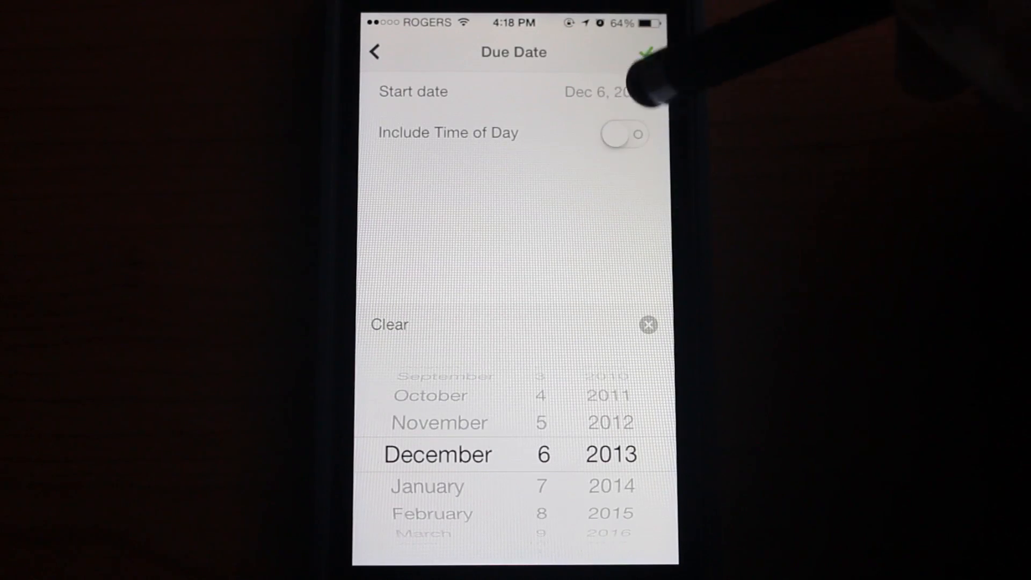
click(623, 134)
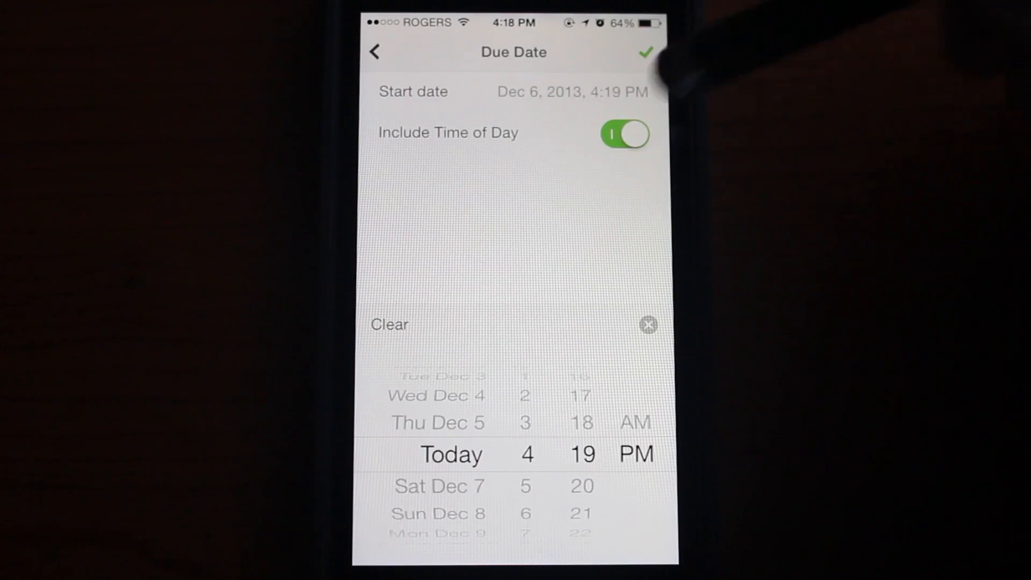
click(623, 134)
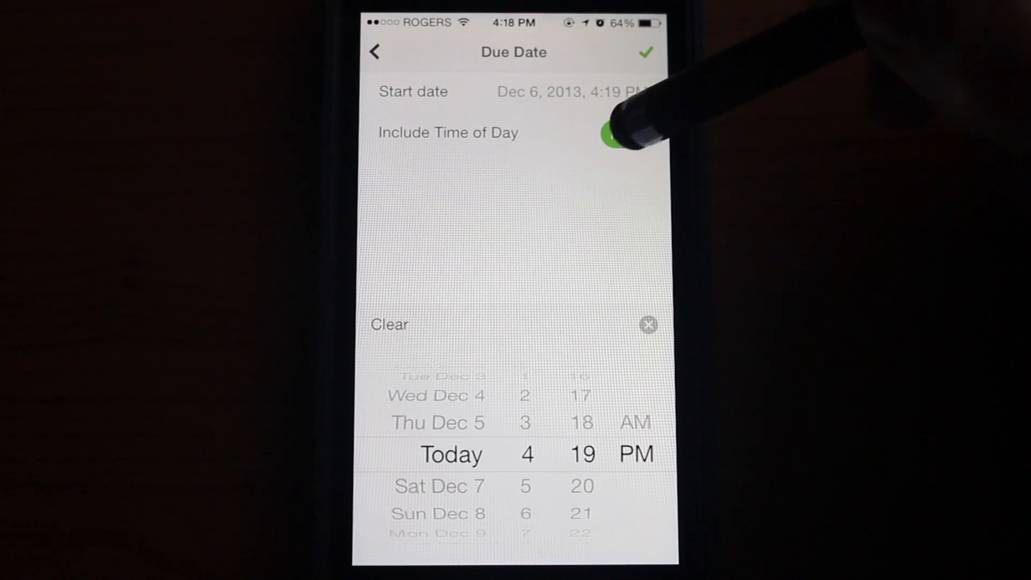
click(619, 131)
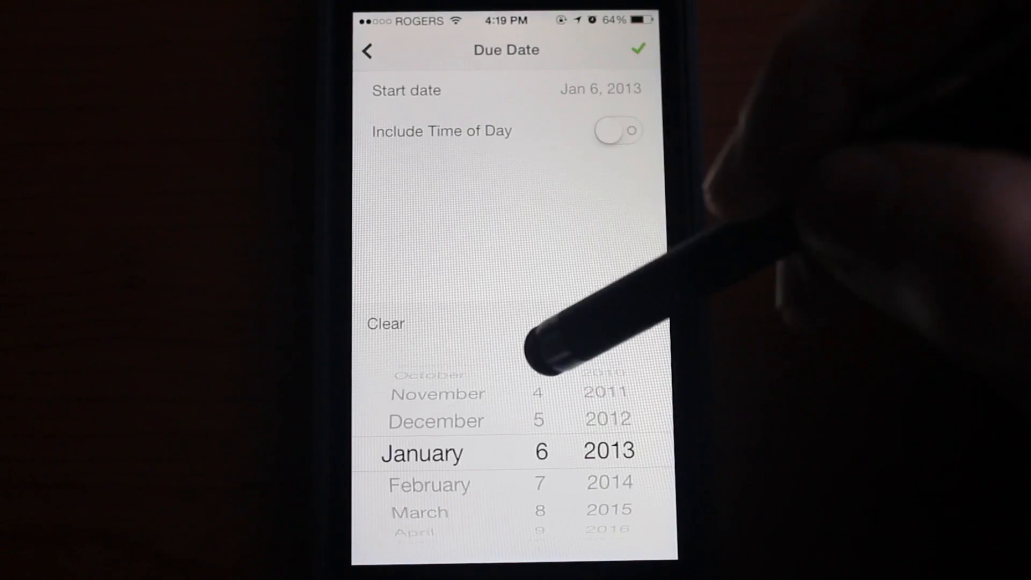
click(636, 50)
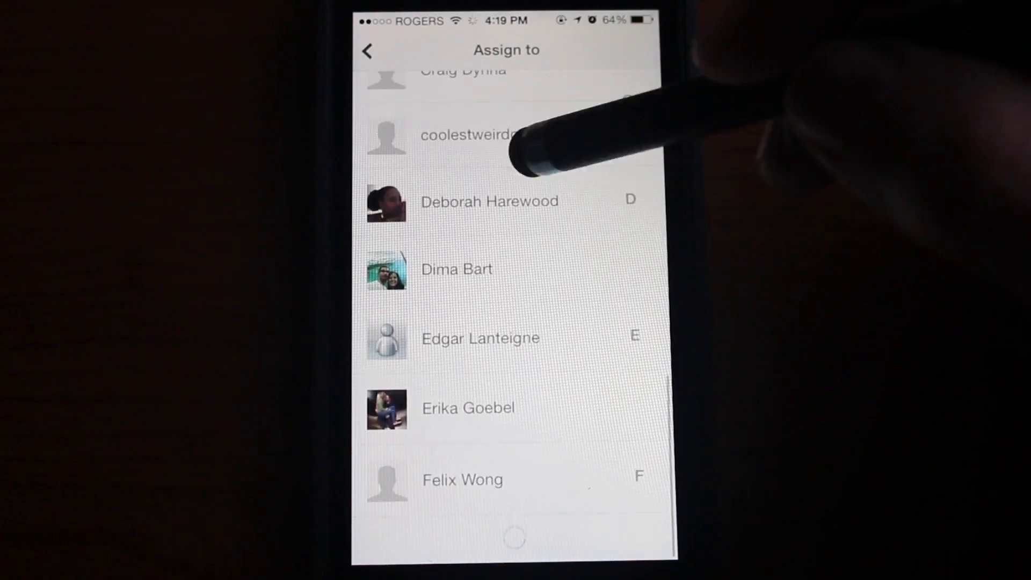
scroll(down, 3)
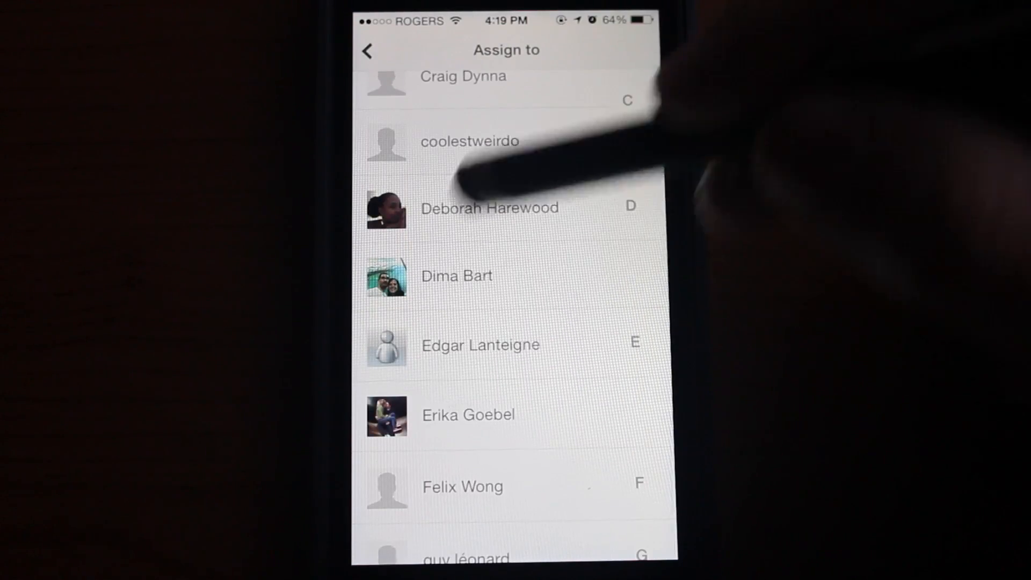
scroll(down, 3)
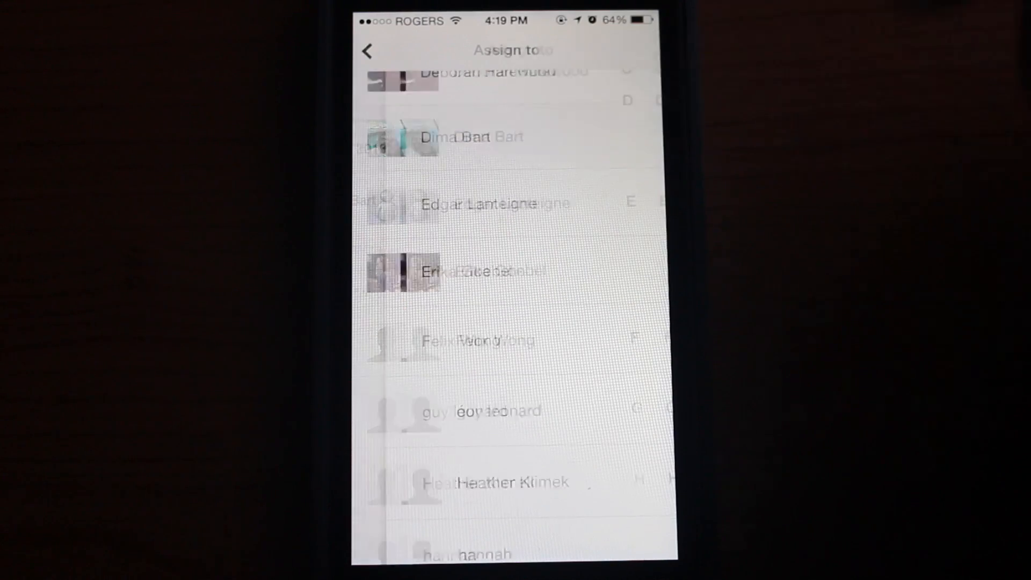
click(470, 137)
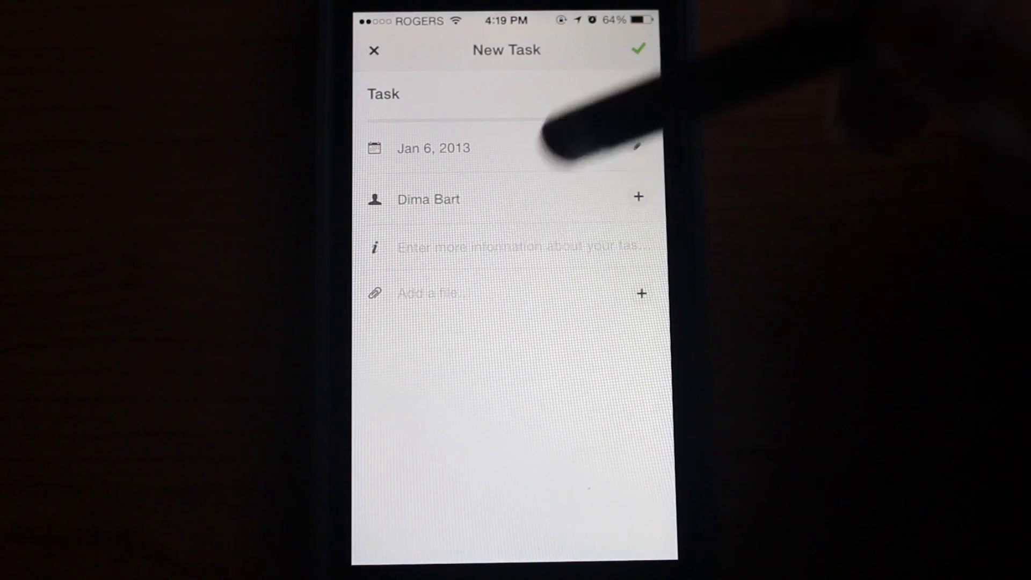
- Enter 'Some info' as task details, cancel the file attachment, and save the task
click(500, 247)
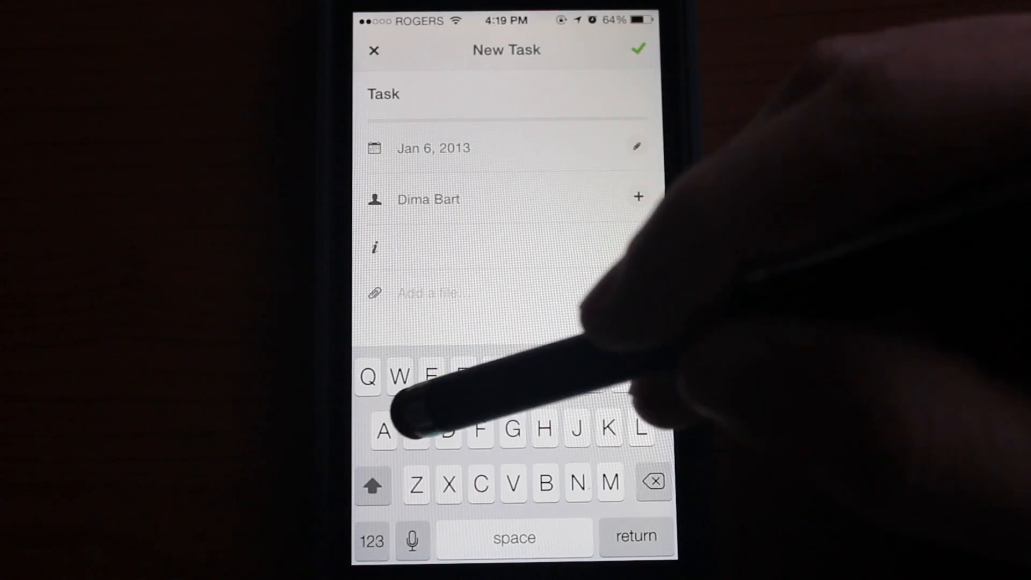
text(Some info)
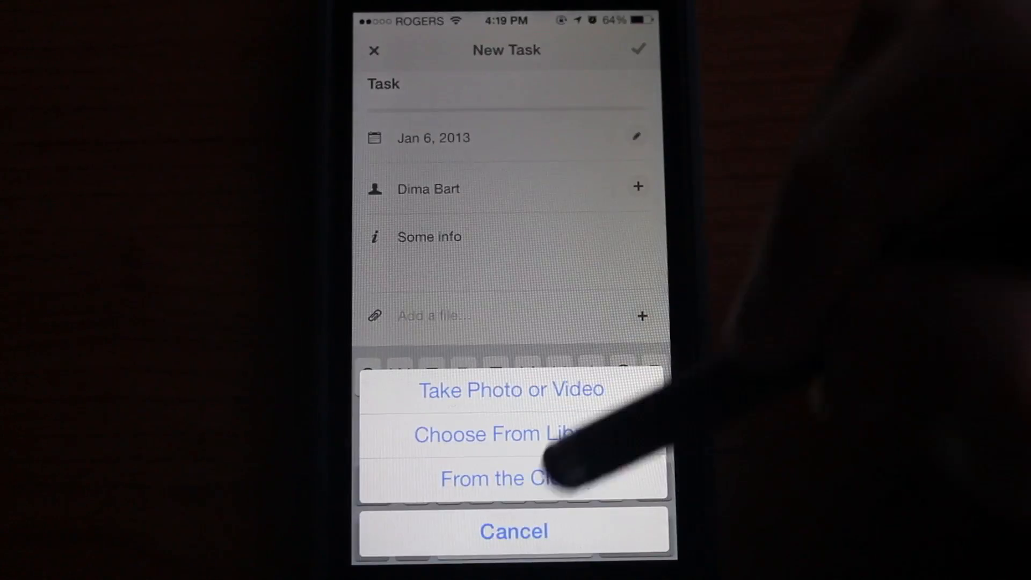
click(500, 478)
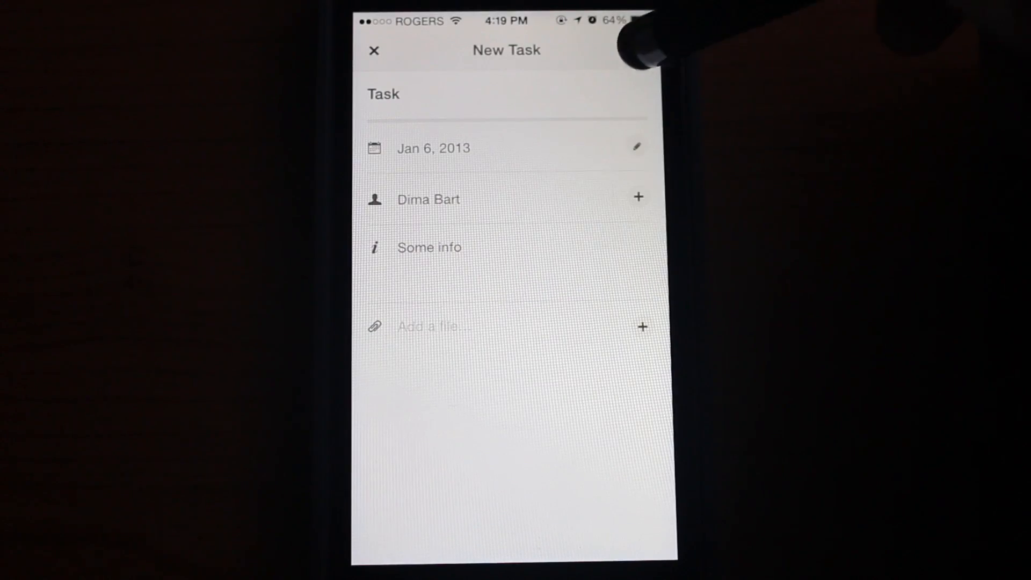
click(373, 50)
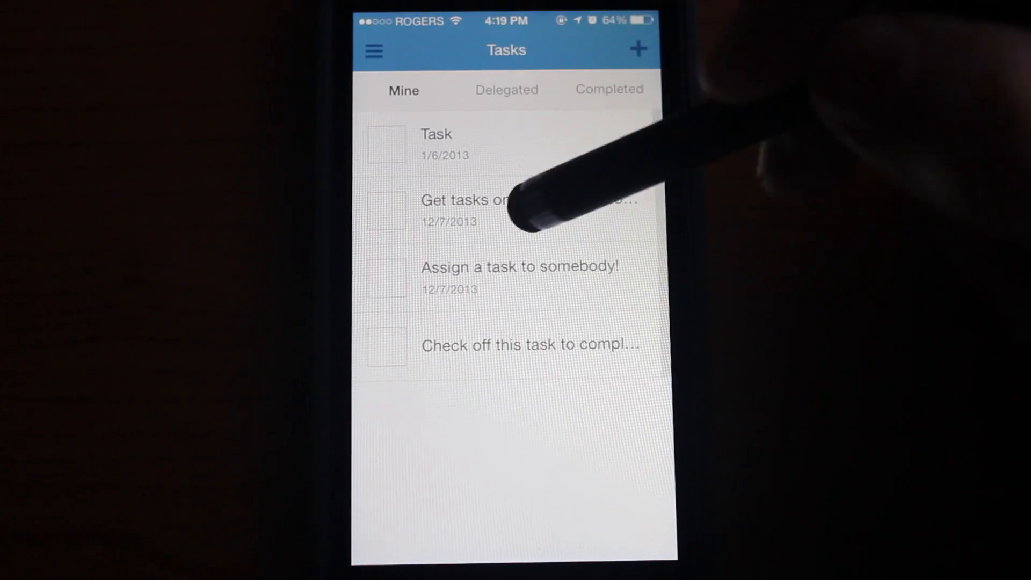
mouse_move(559, 197)
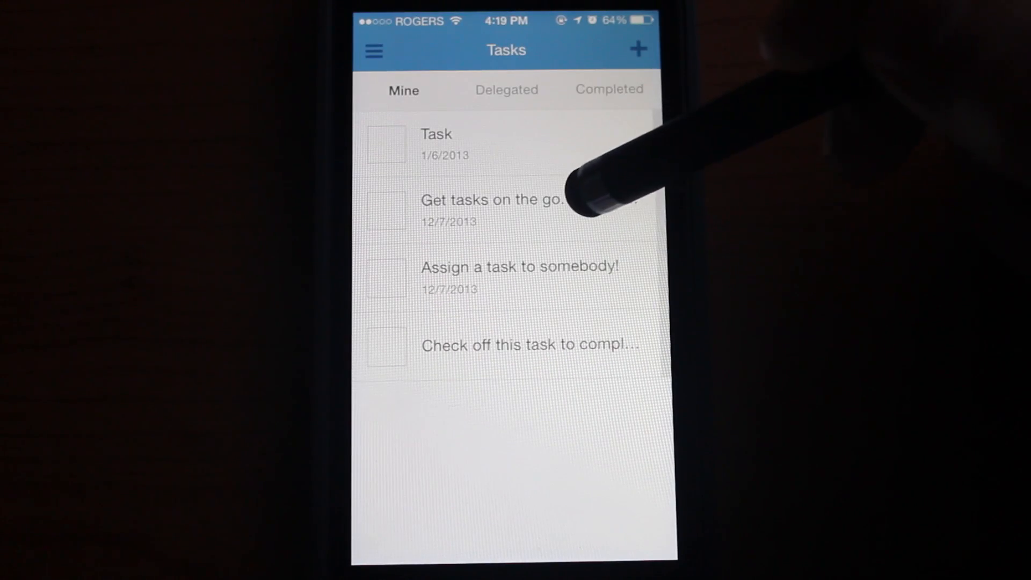
- Open the new Task, mark it complete, and view the completed tasks list
click(493, 200)
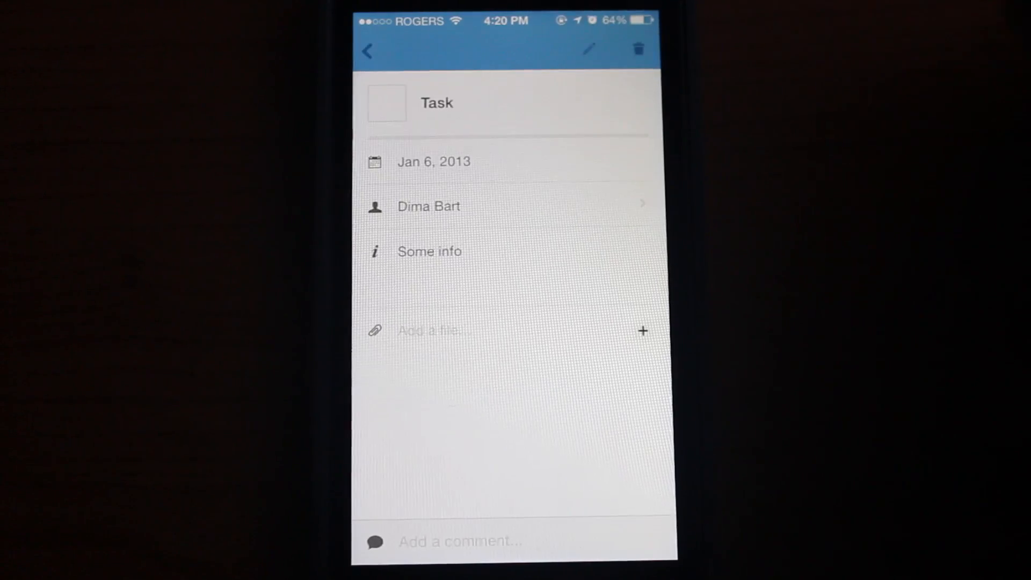
click(367, 50)
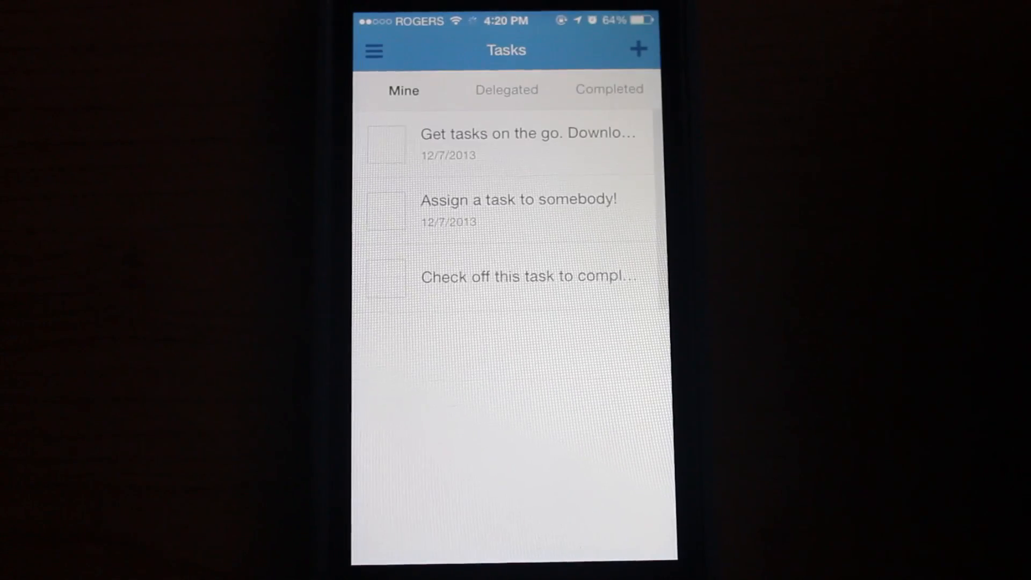
click(608, 89)
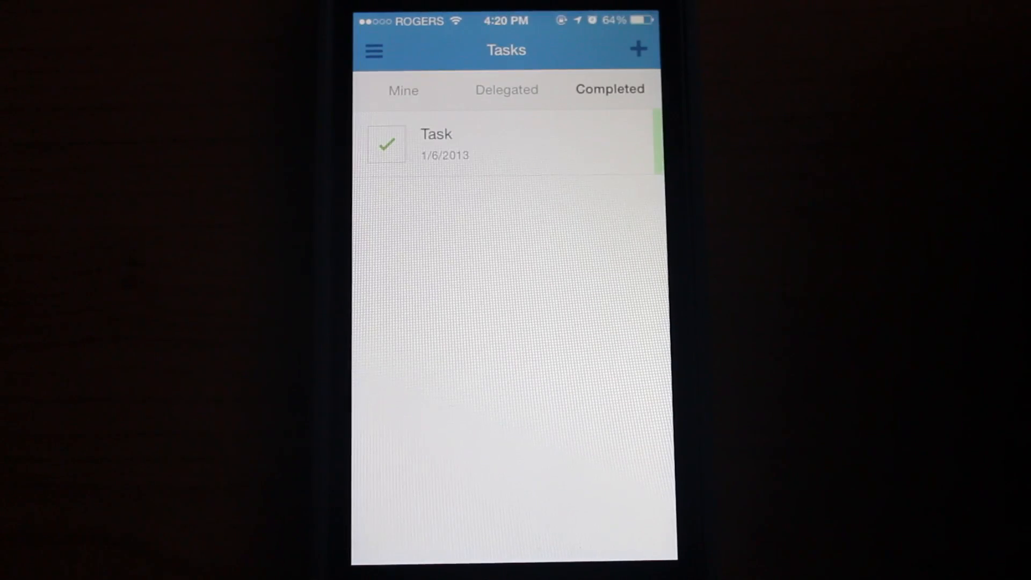
- Open the completed Task, return to the list, and switch back to the Mine tab
click(436, 143)
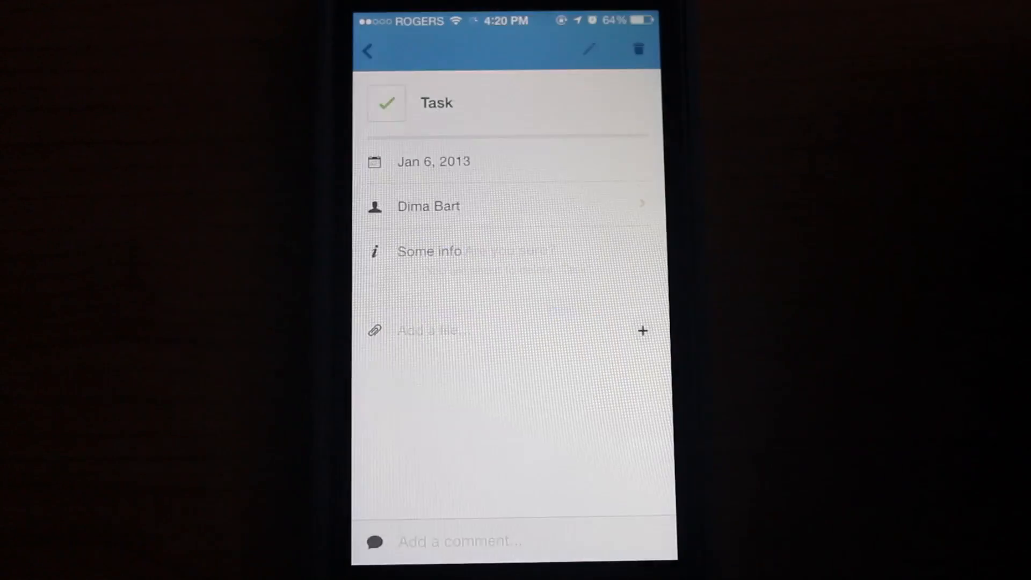
click(367, 50)
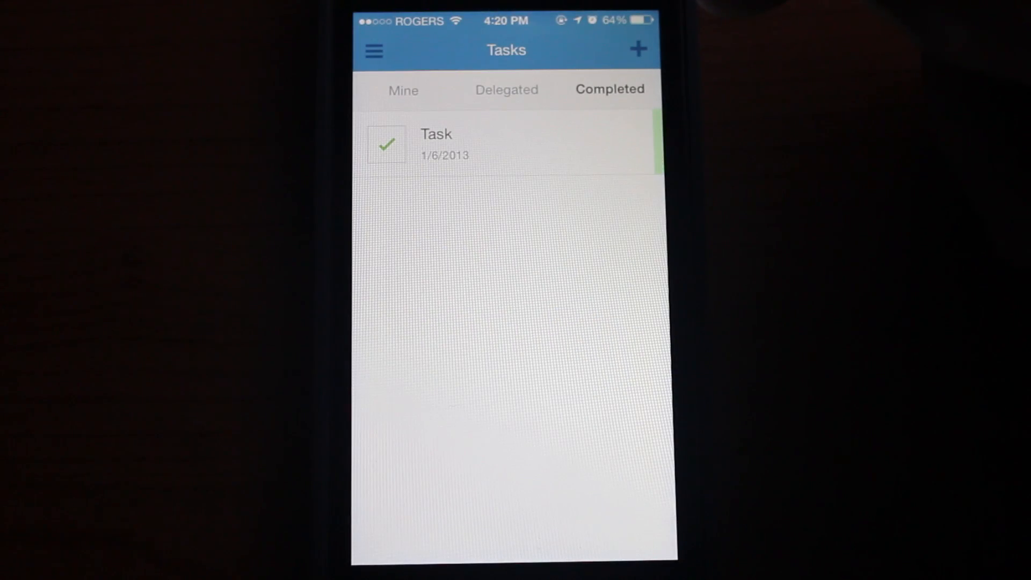
click(506, 89)
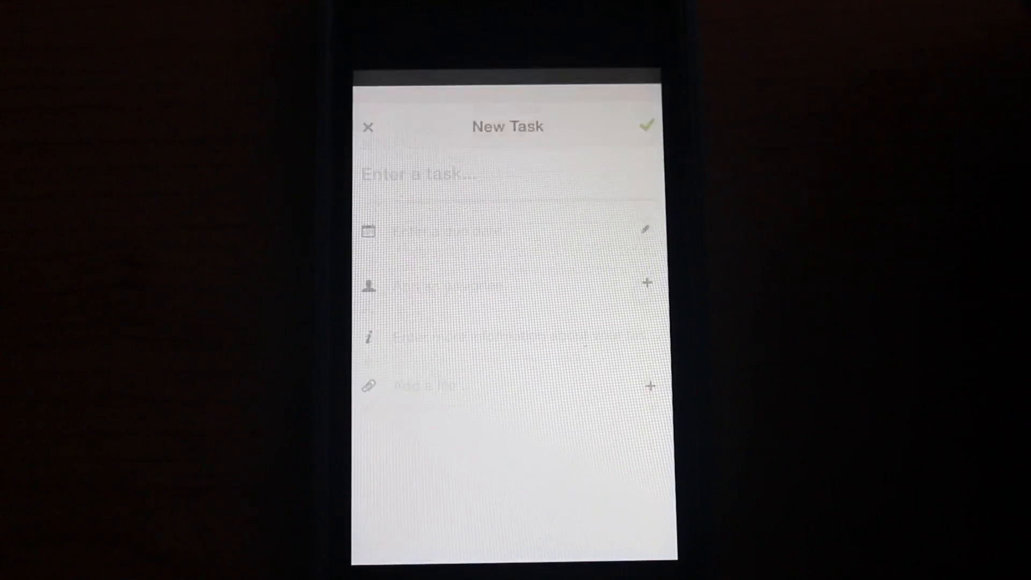
- Discard the empty task, scroll the Activity feed, and bring up workspace navigation
click(367, 127)
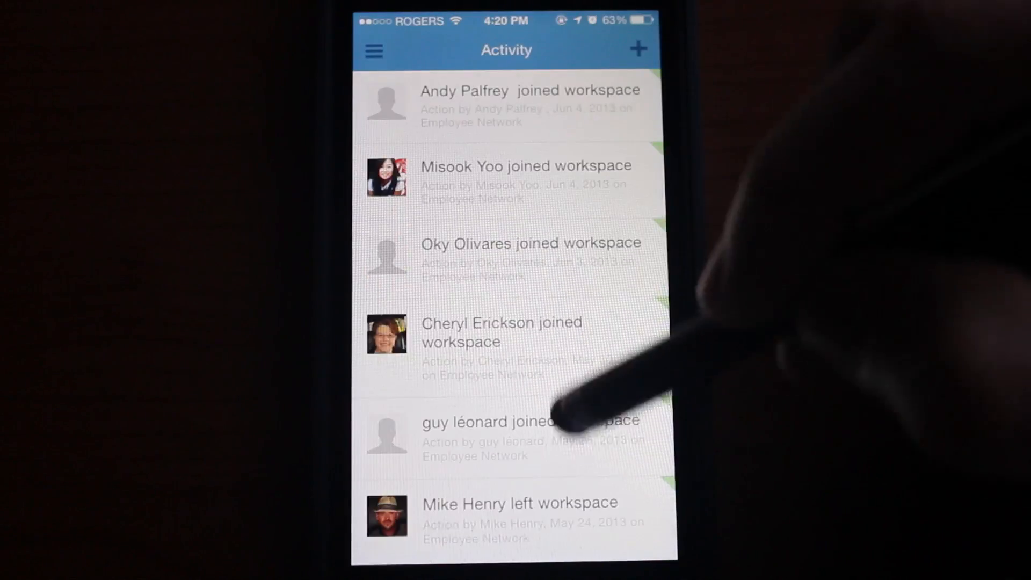
scroll(down, 3)
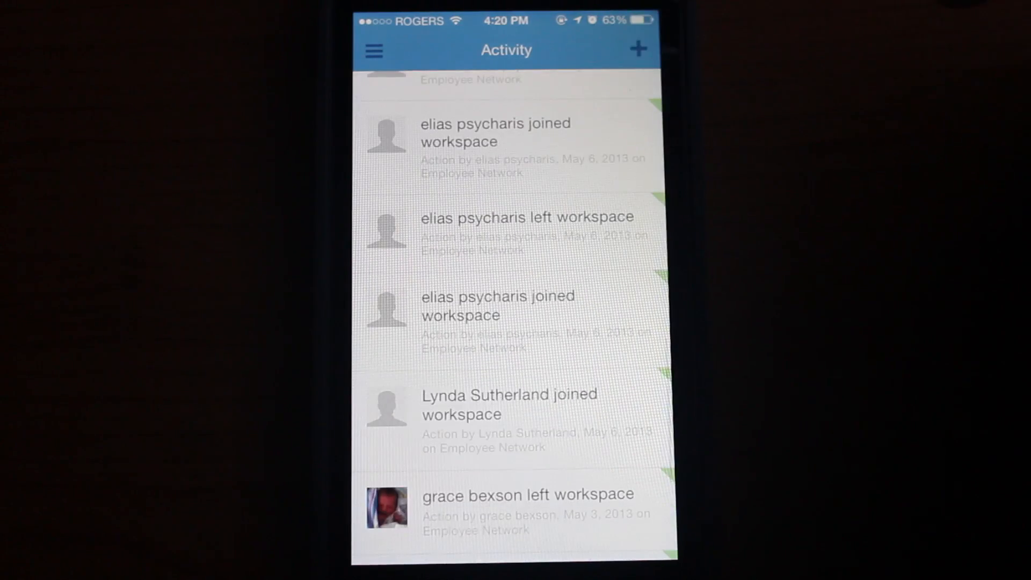
scroll(down, 3)
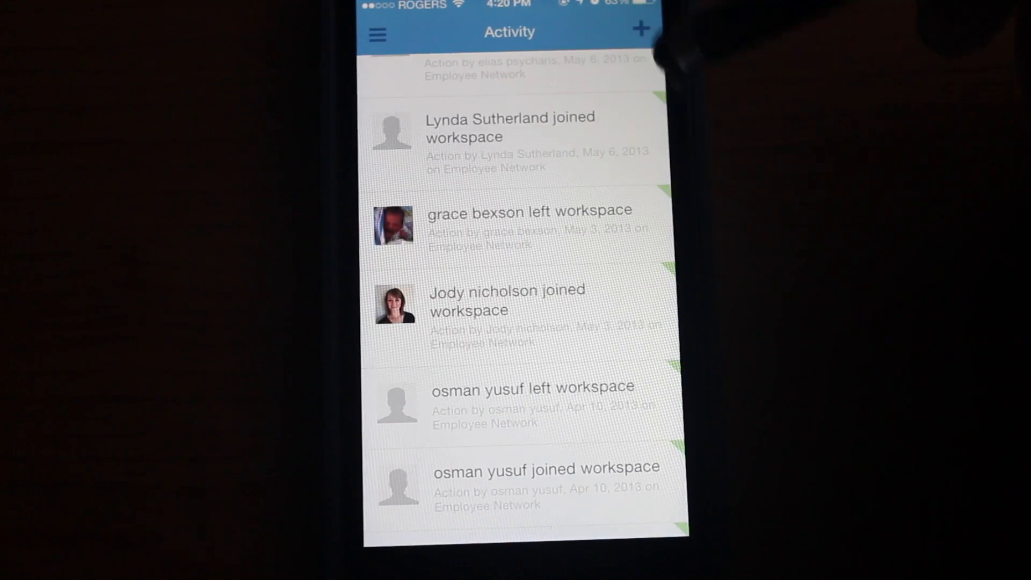
scroll(down, 3)
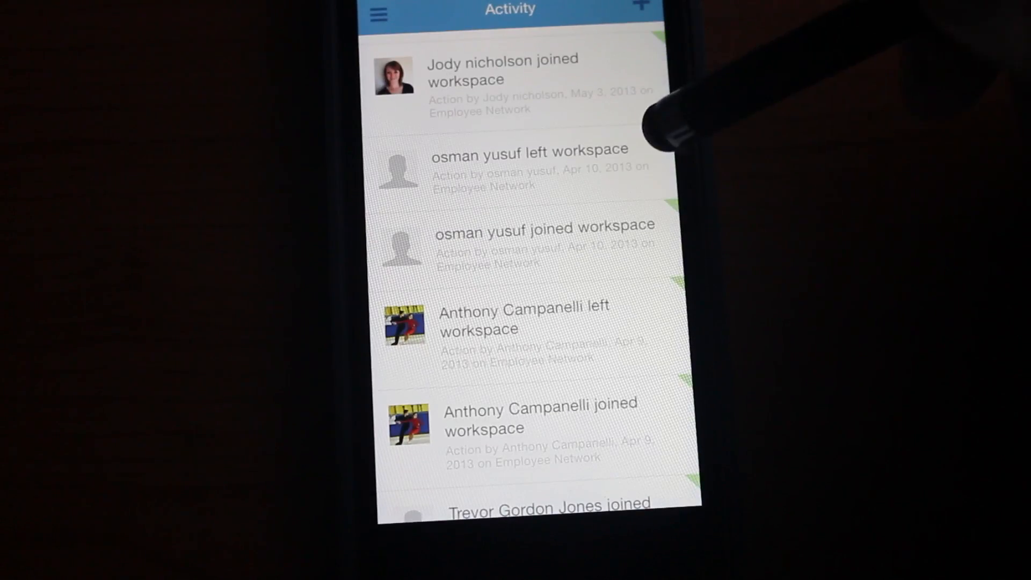
click(376, 14)
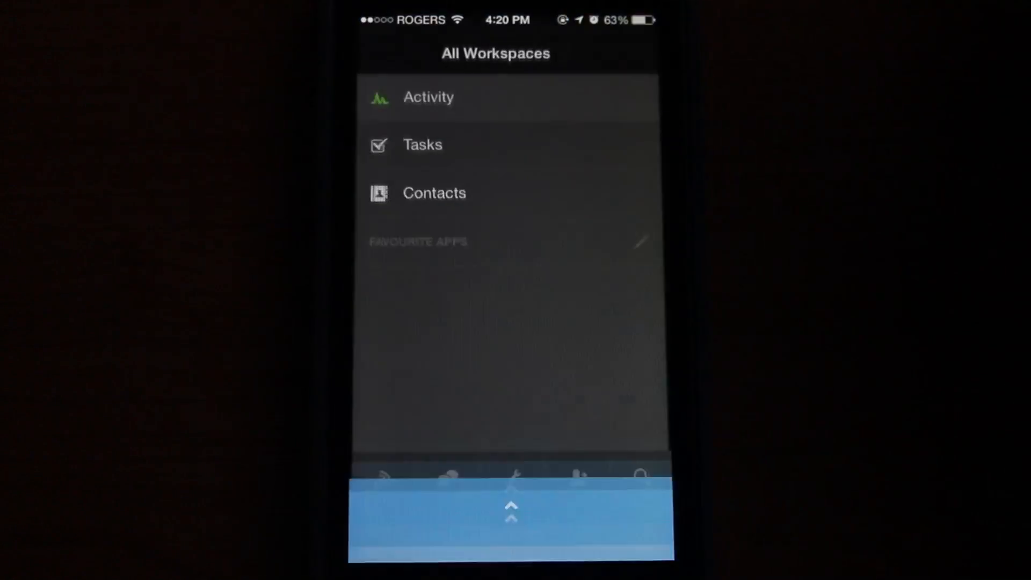
- Switch to Contacts and scroll through the alphabetical people list
click(434, 193)
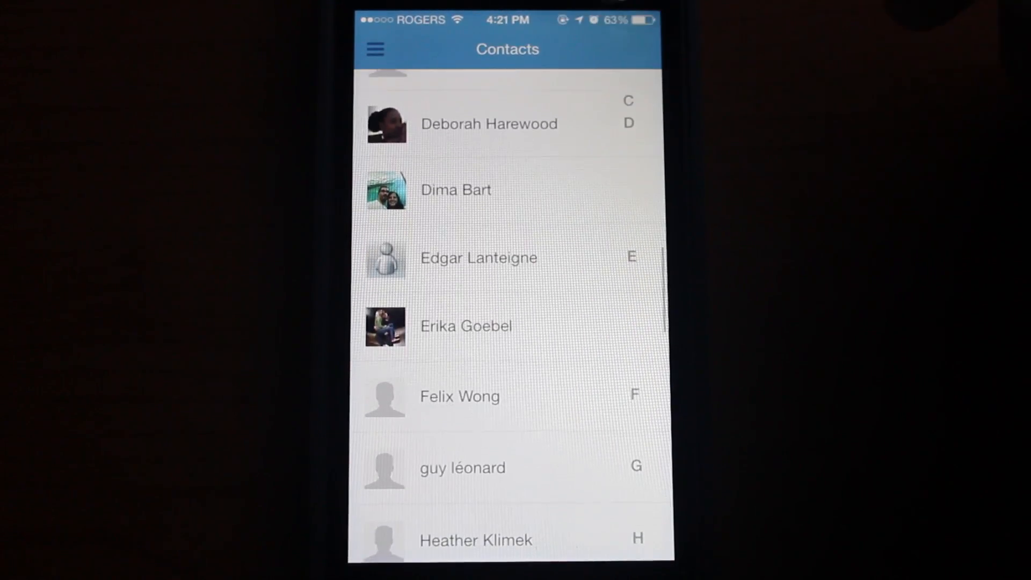
scroll(down, 3)
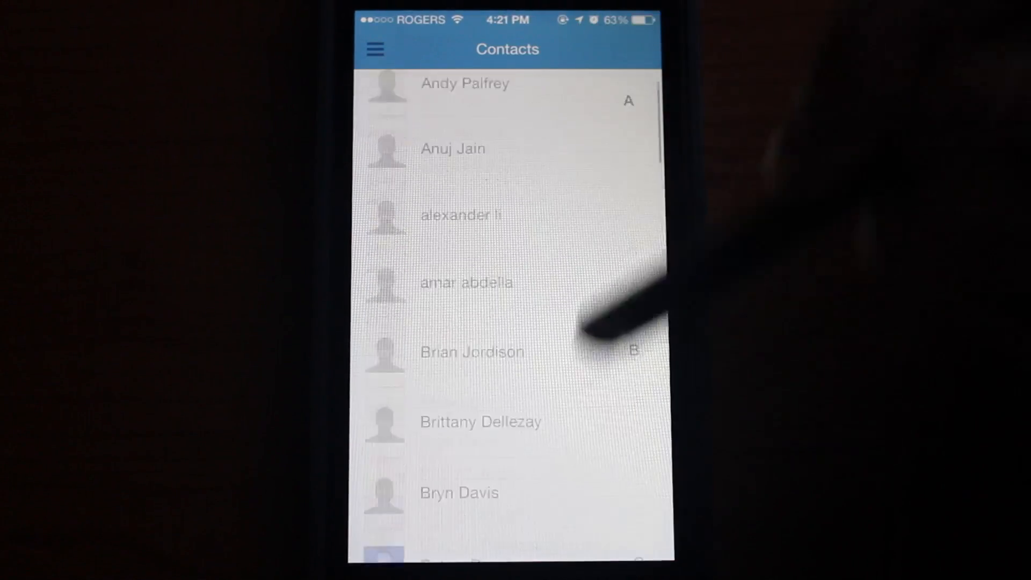
scroll(down, 3)
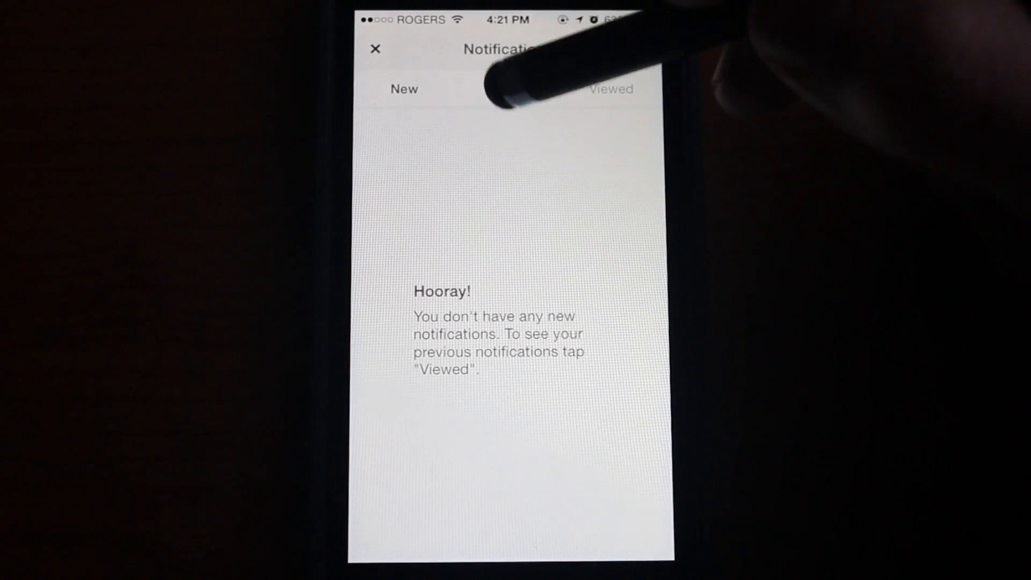
- View starred notifications, leave to the empty Messages inbox, and start a new message
click(508, 89)
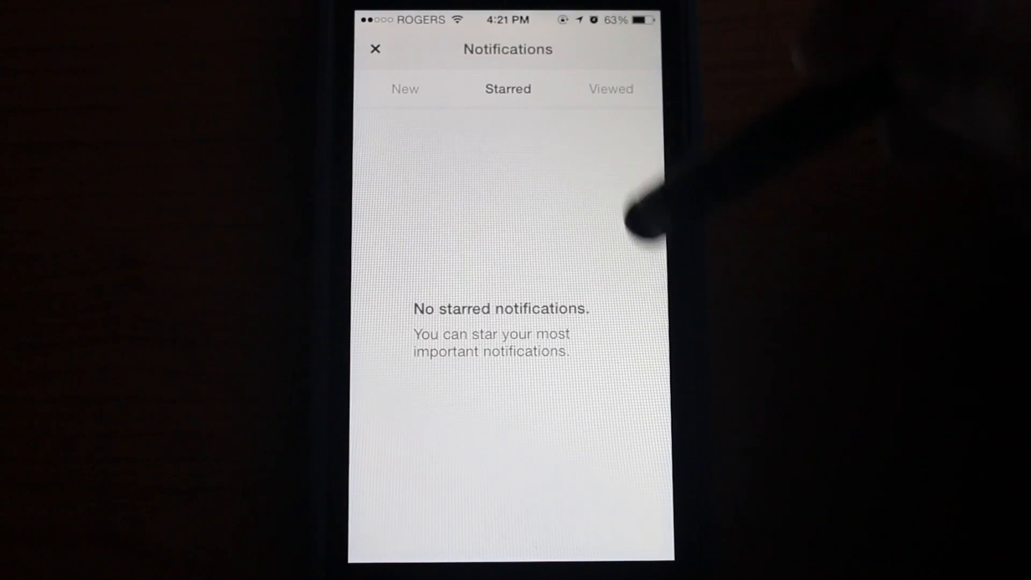
click(610, 89)
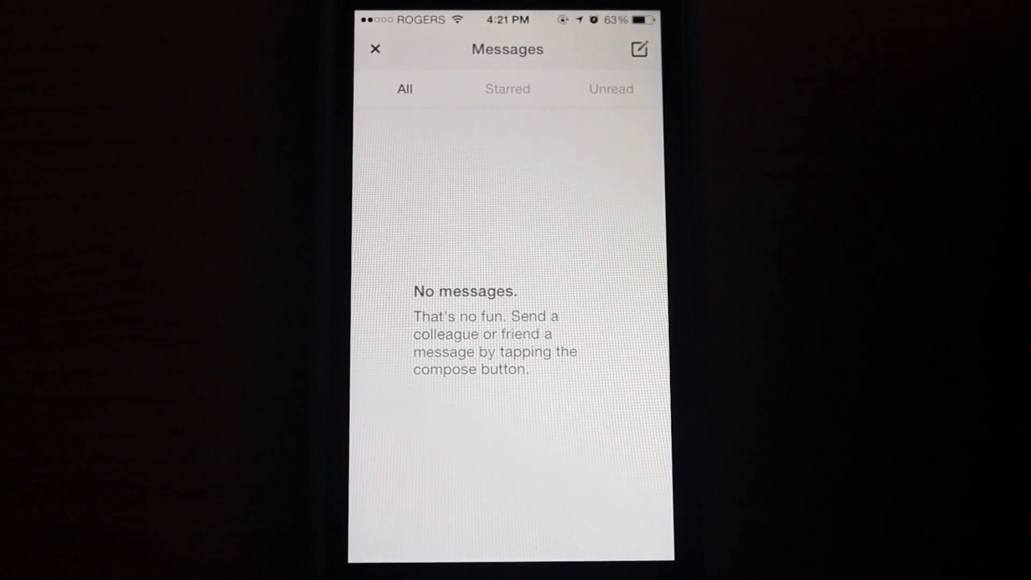
click(637, 49)
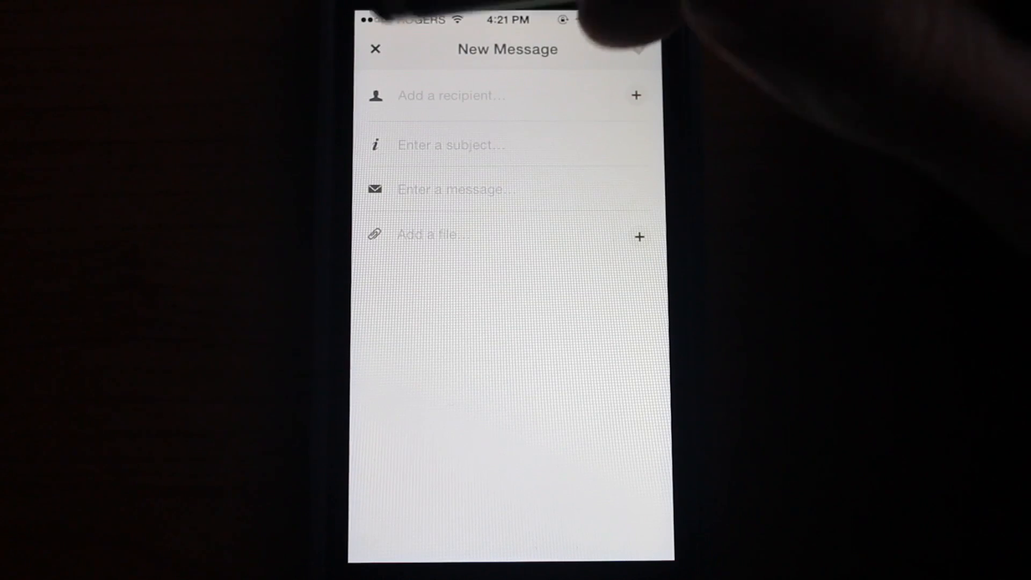
- Discard the blank message, review Settings and Notifications preferences, then close Settings
click(375, 49)
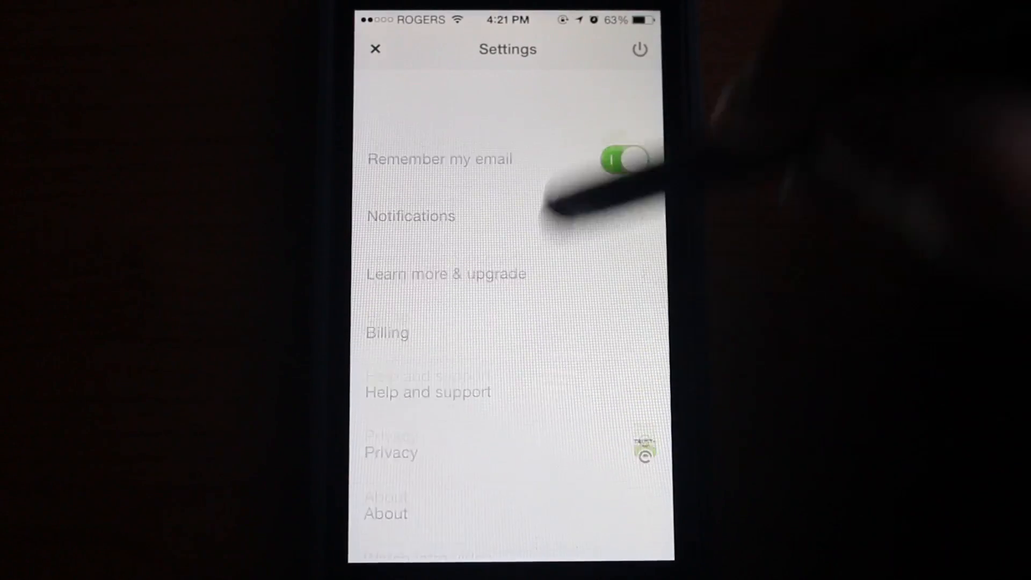
click(410, 216)
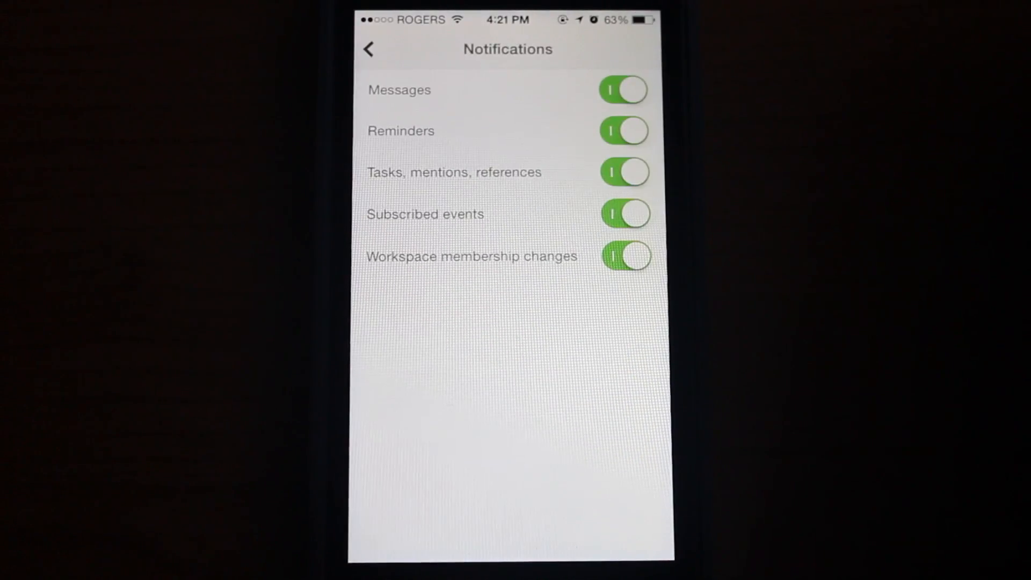
click(368, 48)
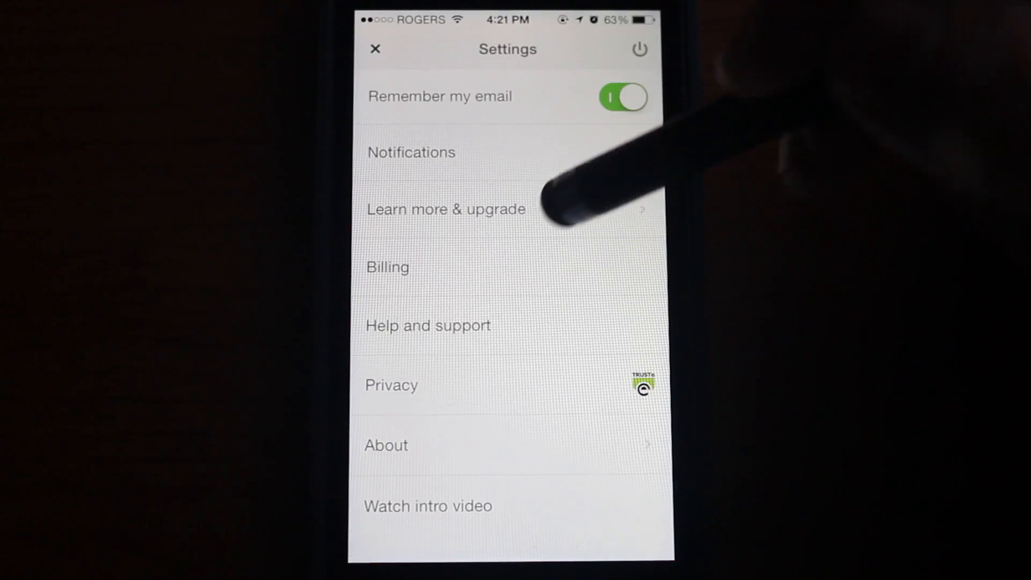
click(445, 209)
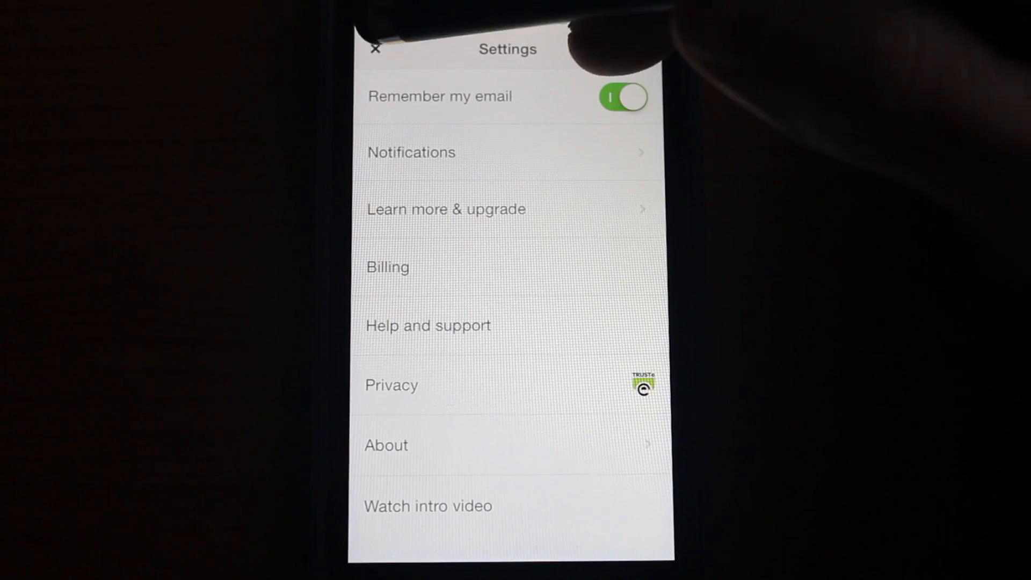
click(373, 48)
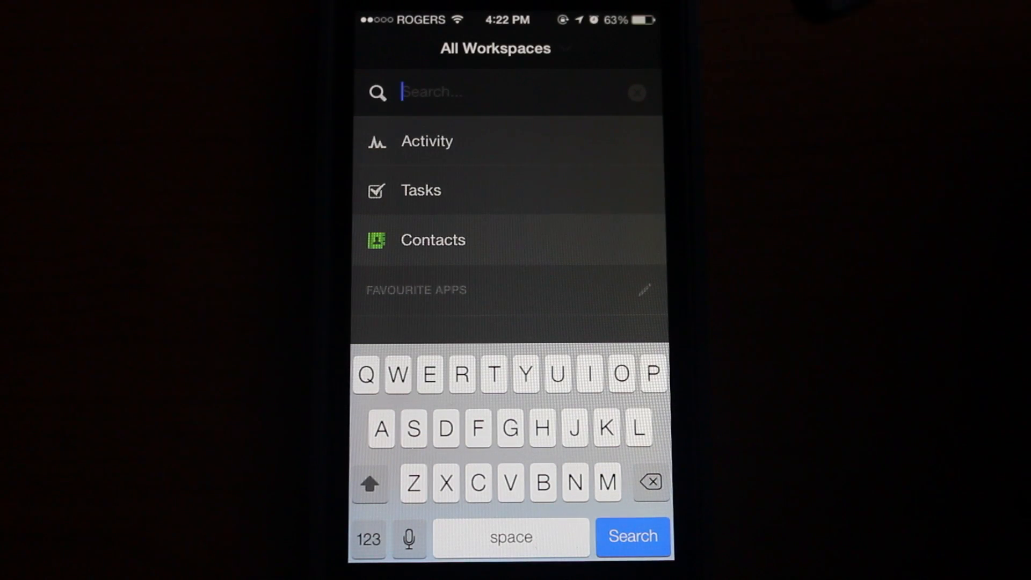
- Search the All Workspaces menu for 'Tas'
text(Tas)
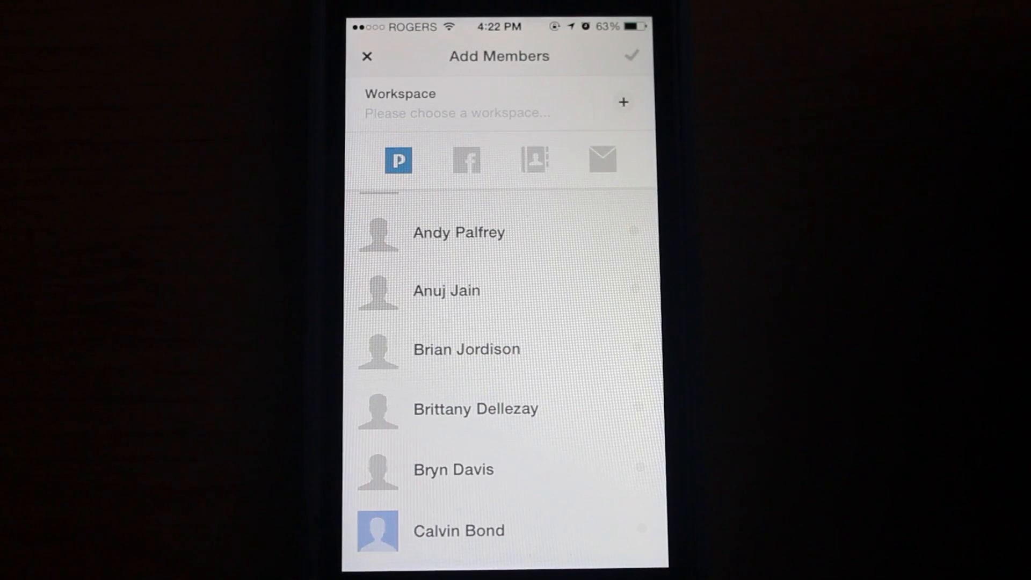
- View Facebook friends in Add Members, cancel without adding anyone, and return to Contacts
click(465, 160)
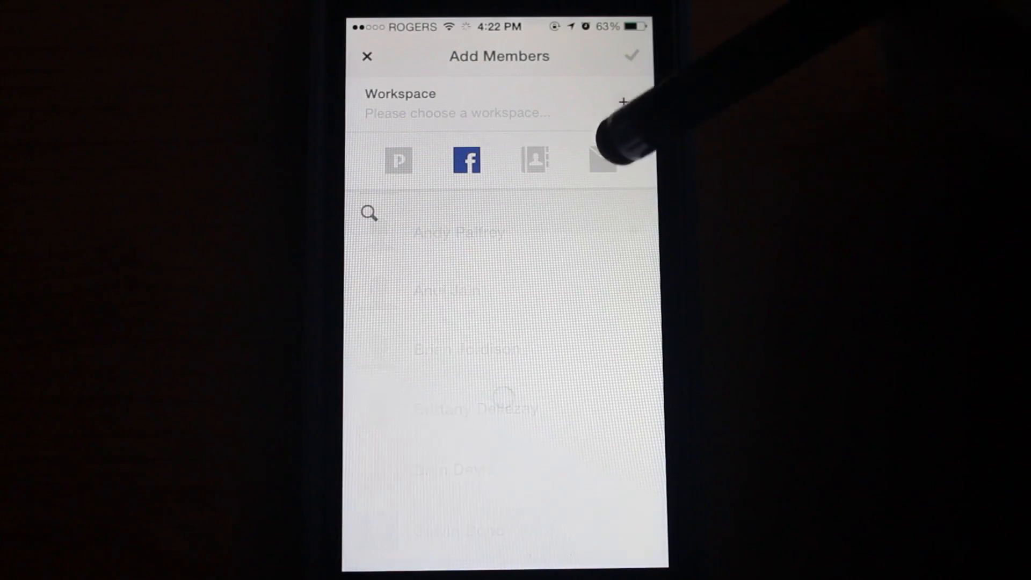
click(601, 160)
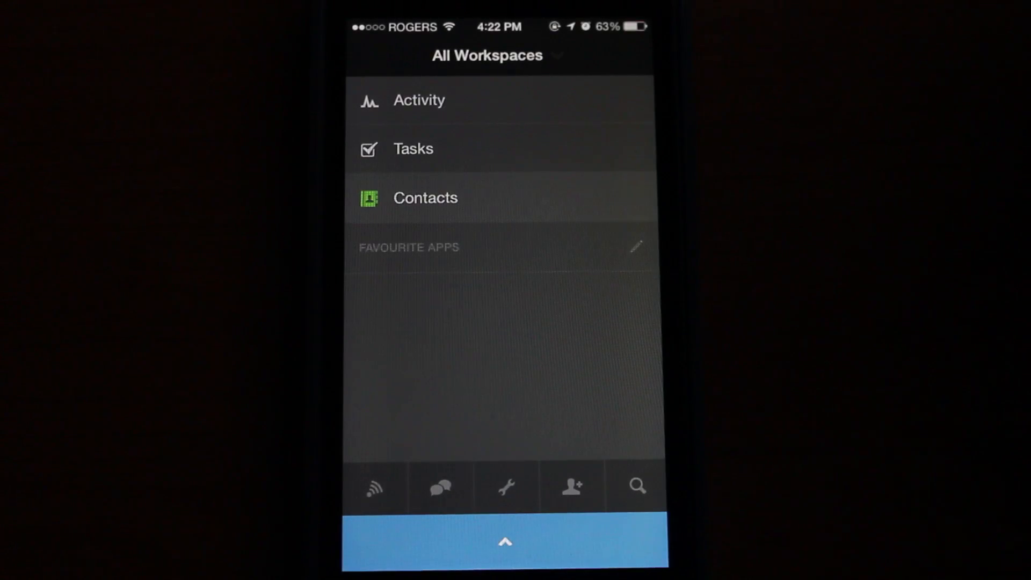
click(425, 198)
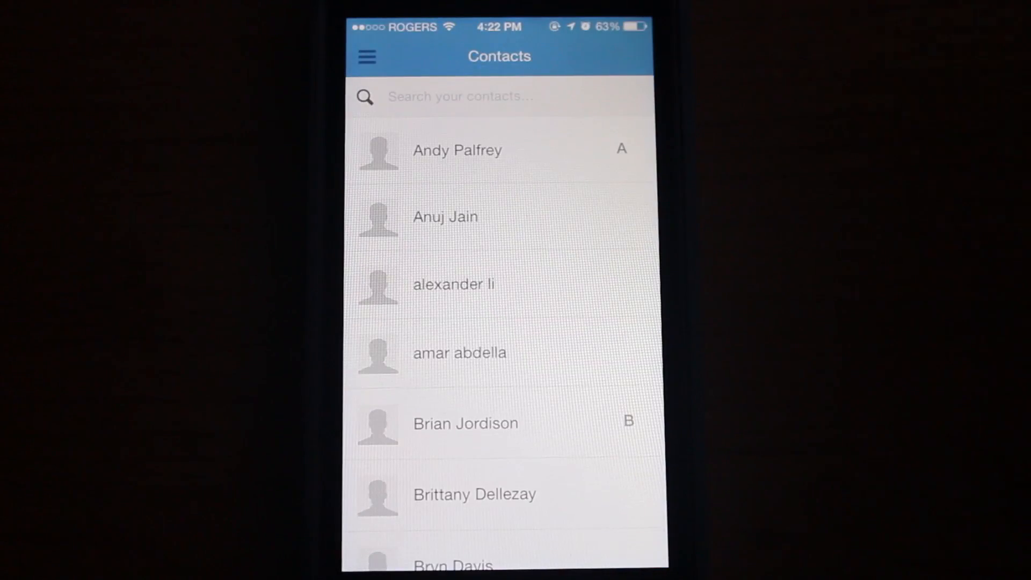